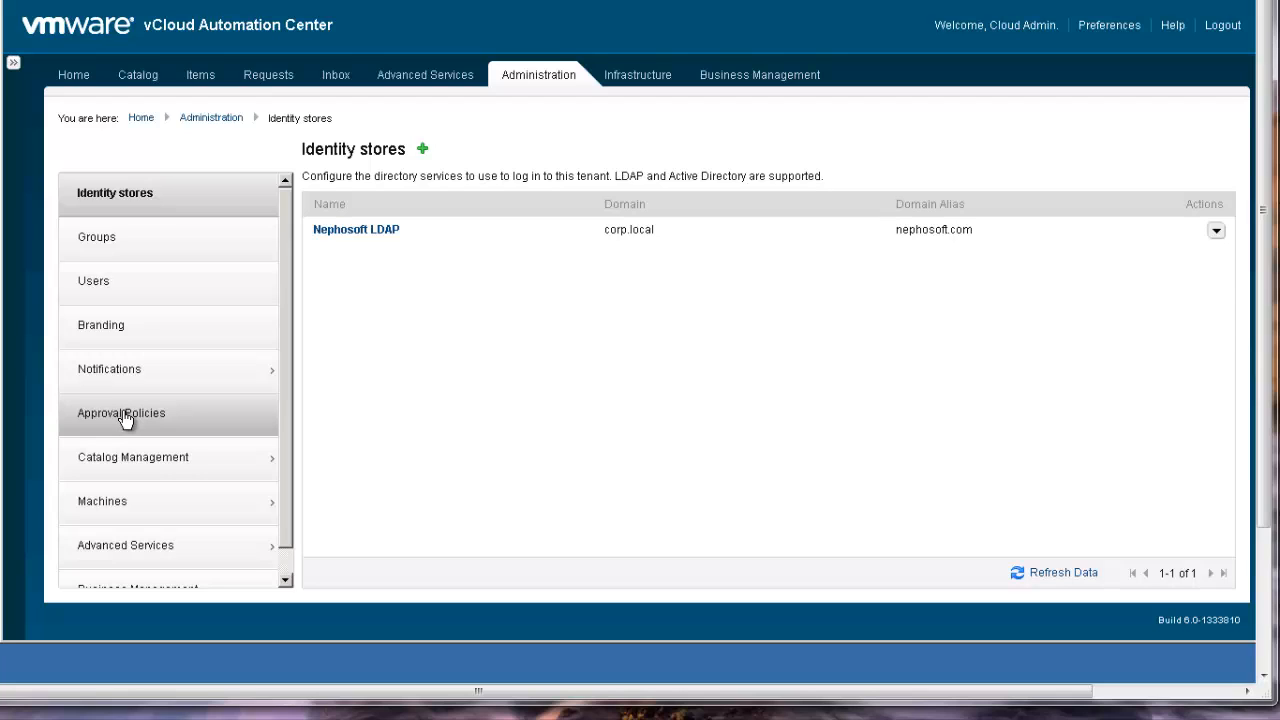
Open the XL Machine Approval policy from Approval Policies and review its Manager level conditions
left_click(122, 412)
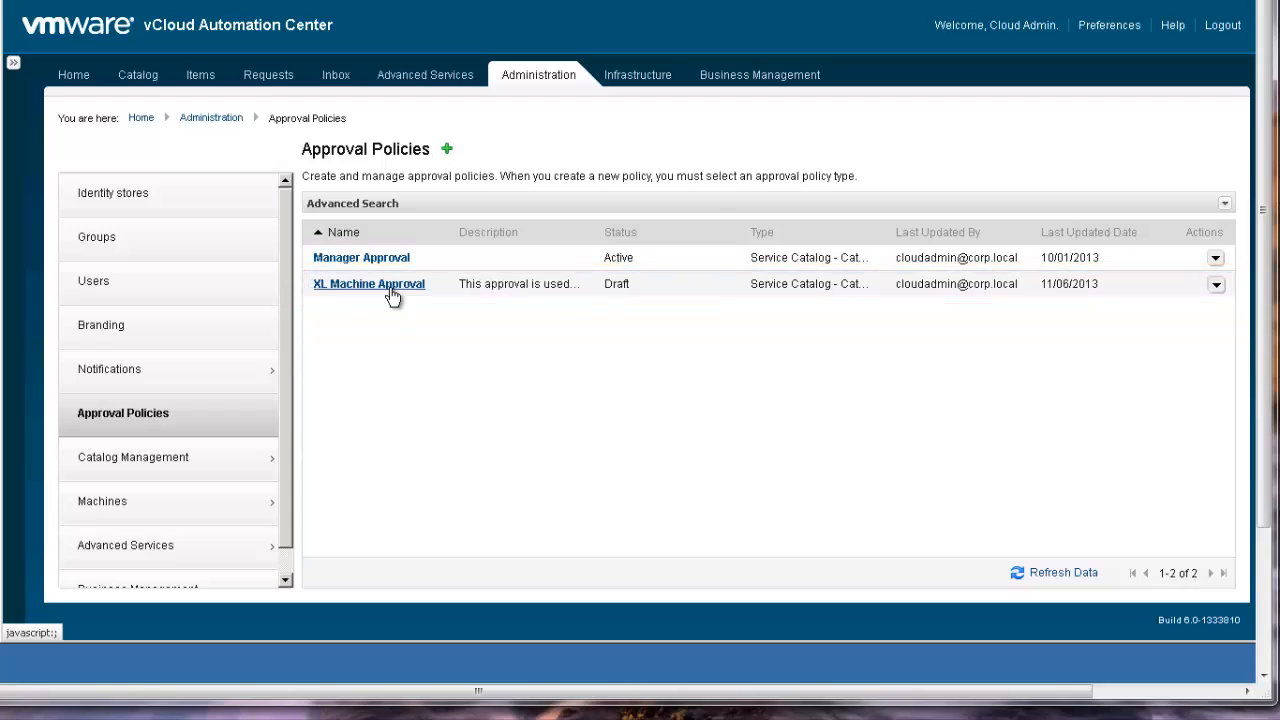
left_click(368, 284)
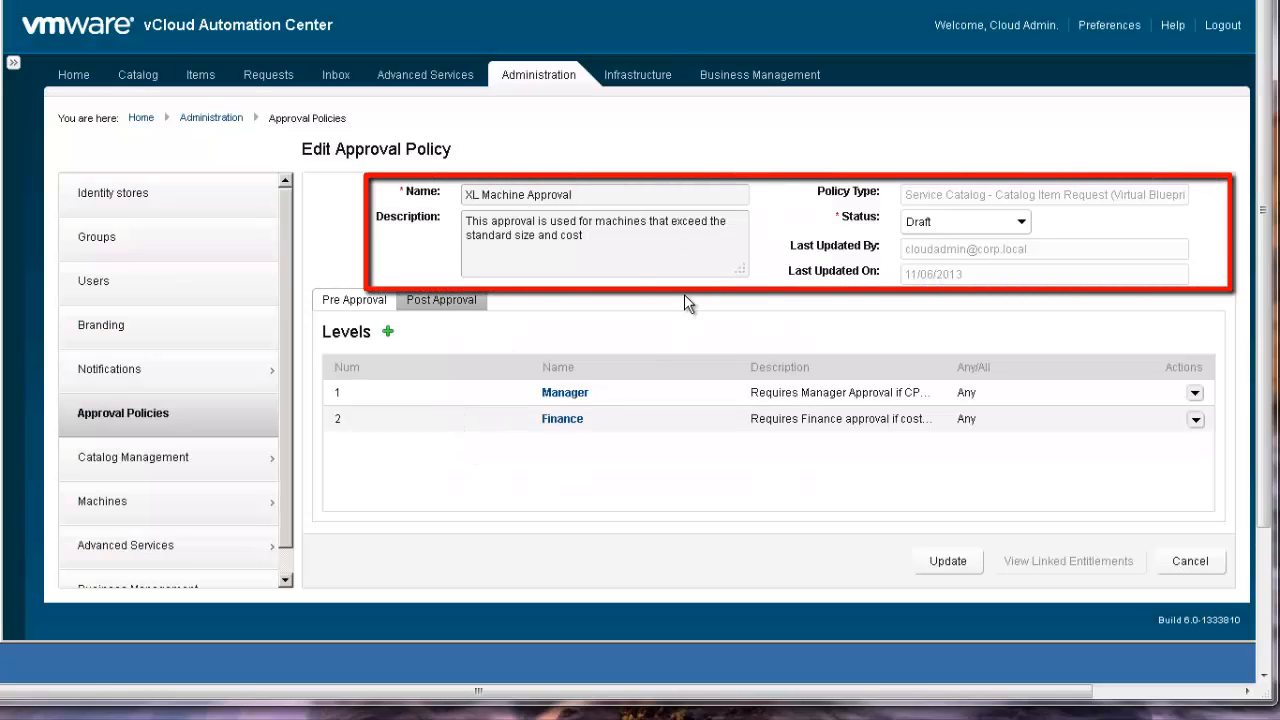
mouse_move(1060, 224)
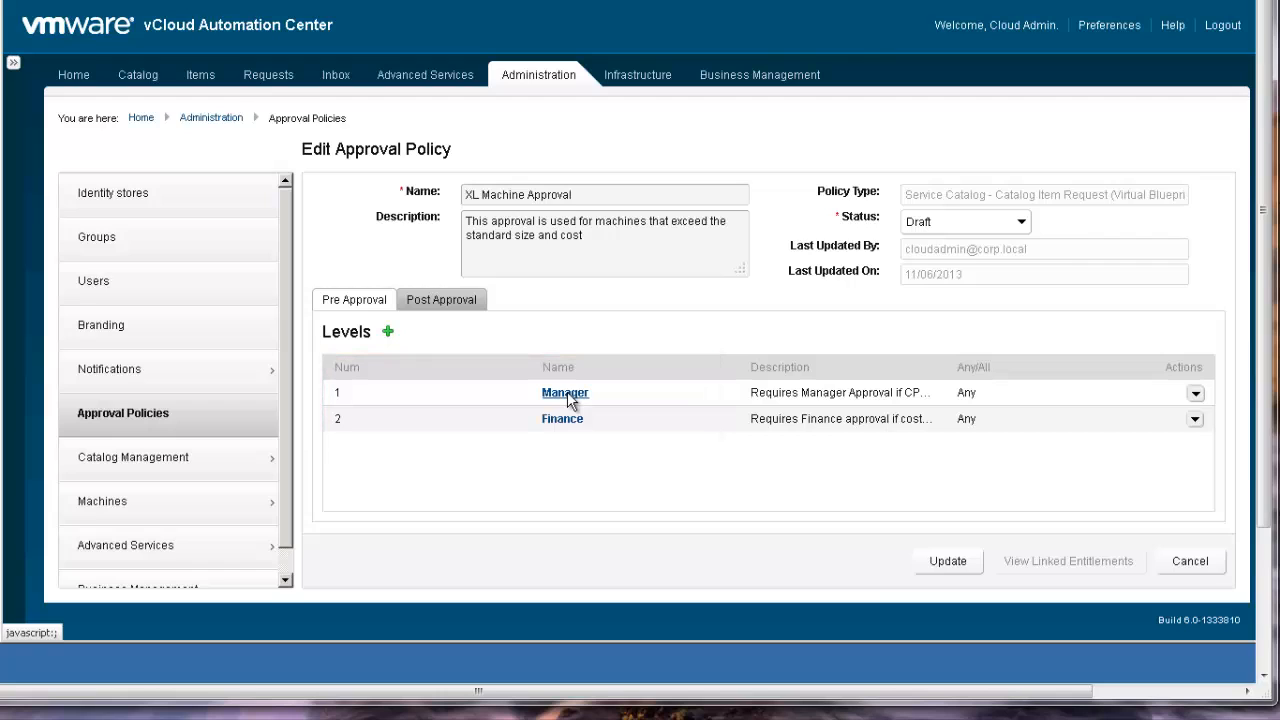
left_click(564, 392)
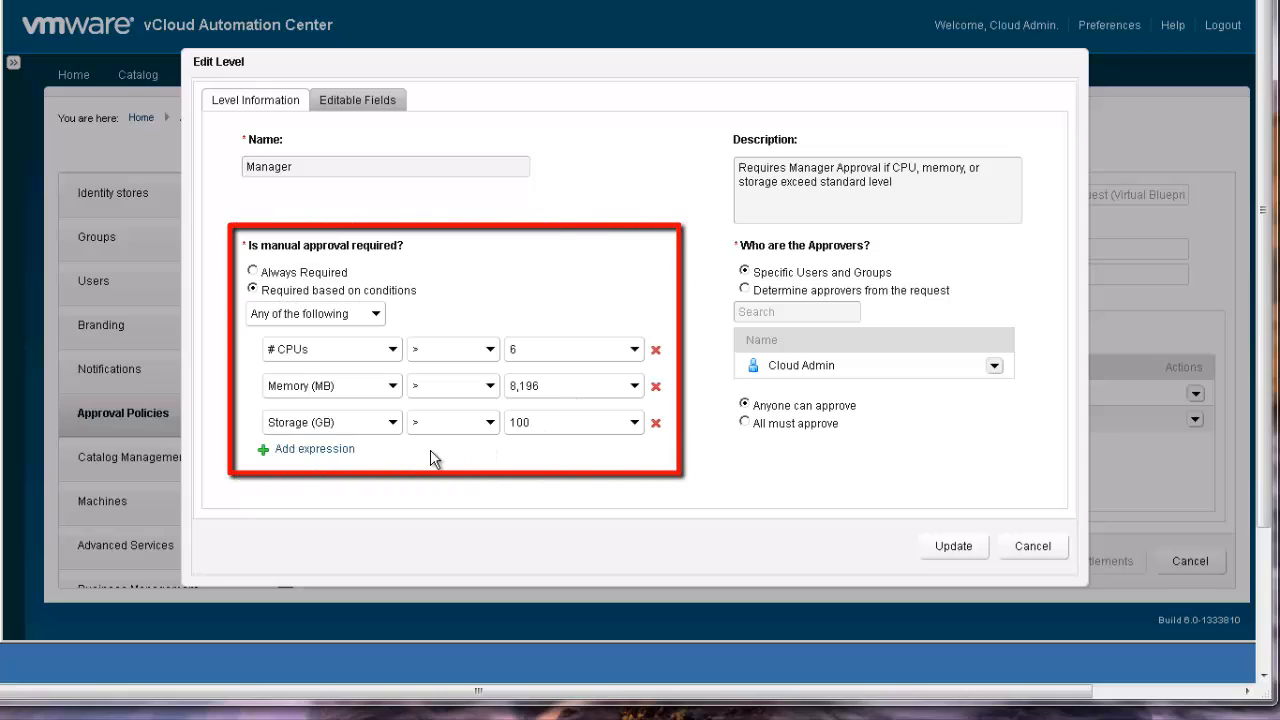
mouse_move(420, 452)
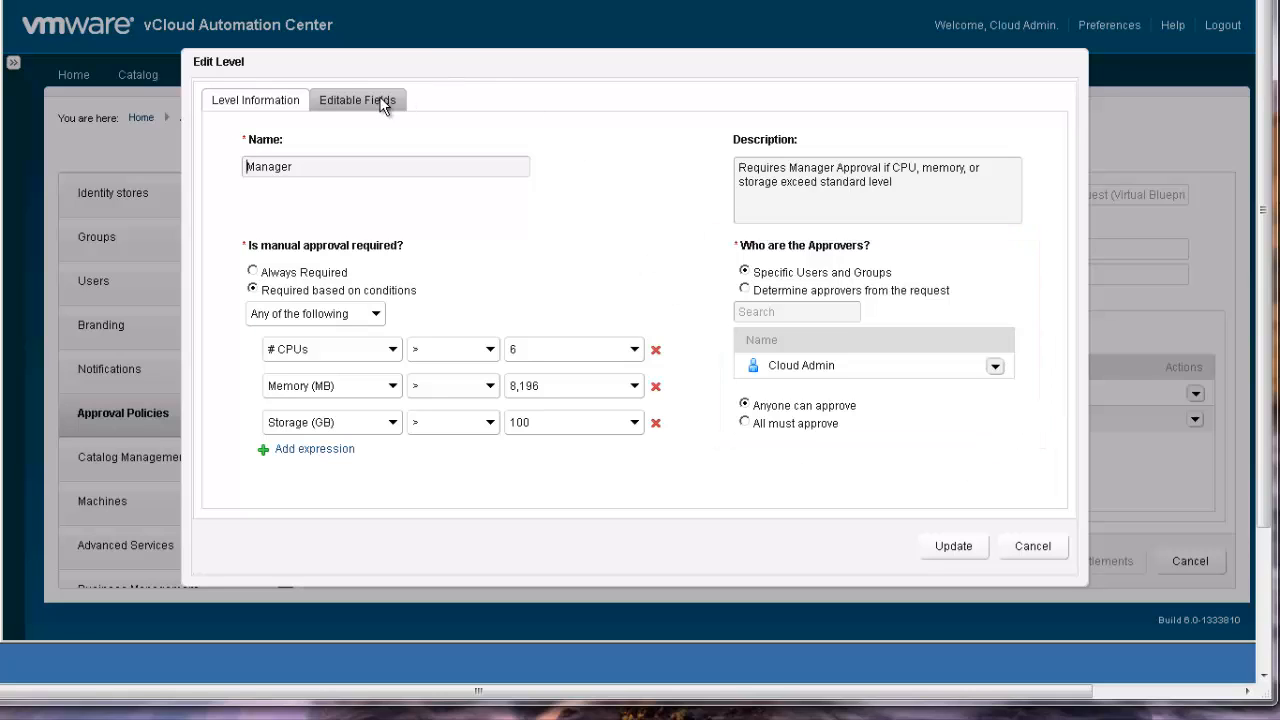
left_click(360, 100)
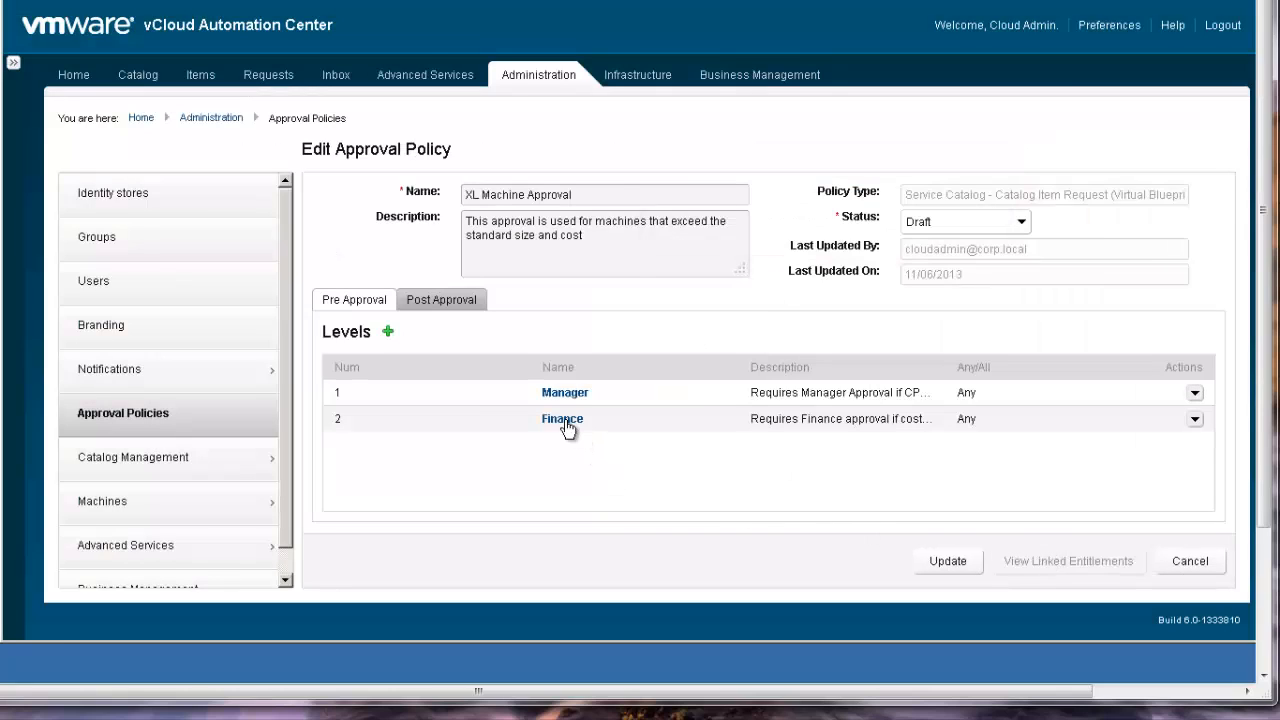
mouse_move(562, 420)
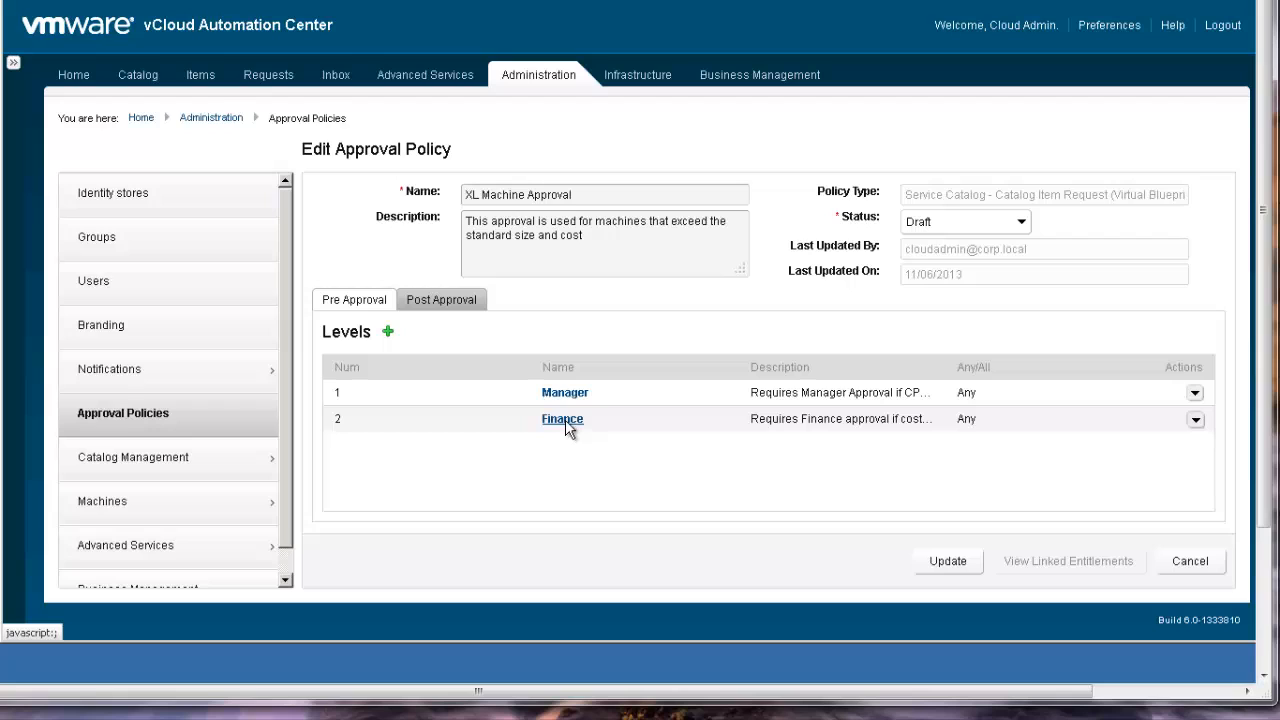
left_click(560, 420)
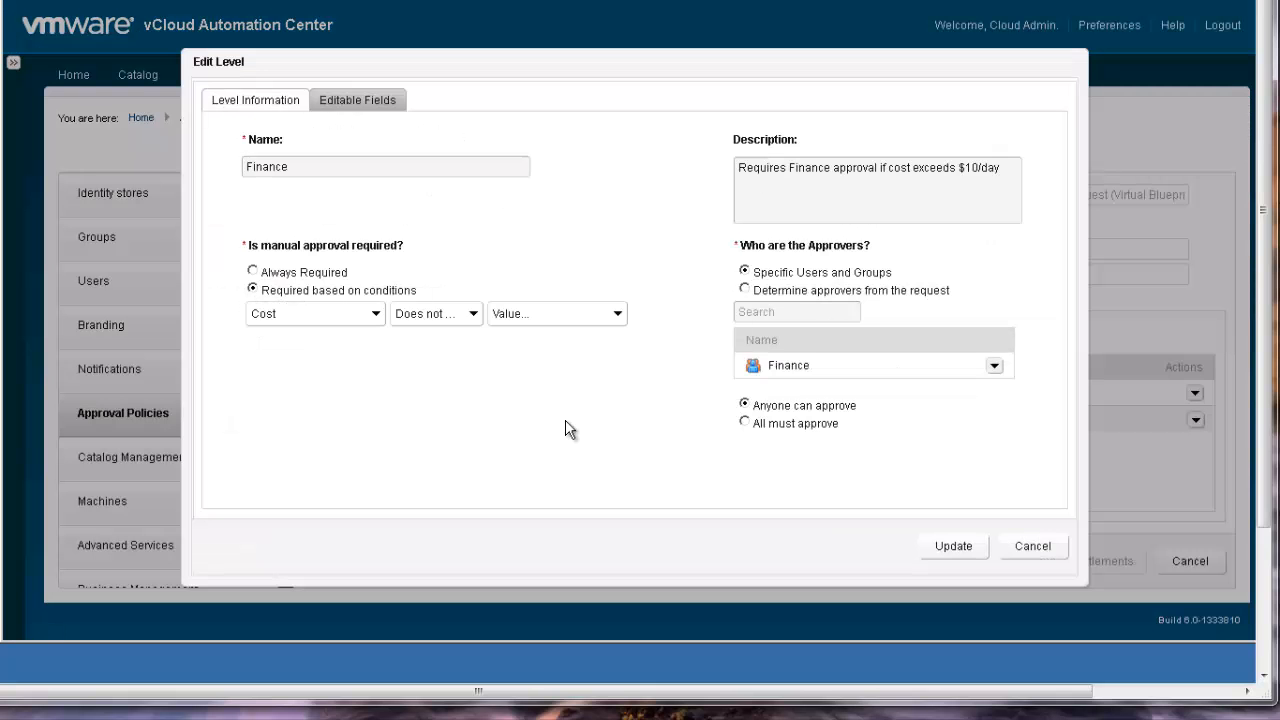
mouse_move(308, 340)
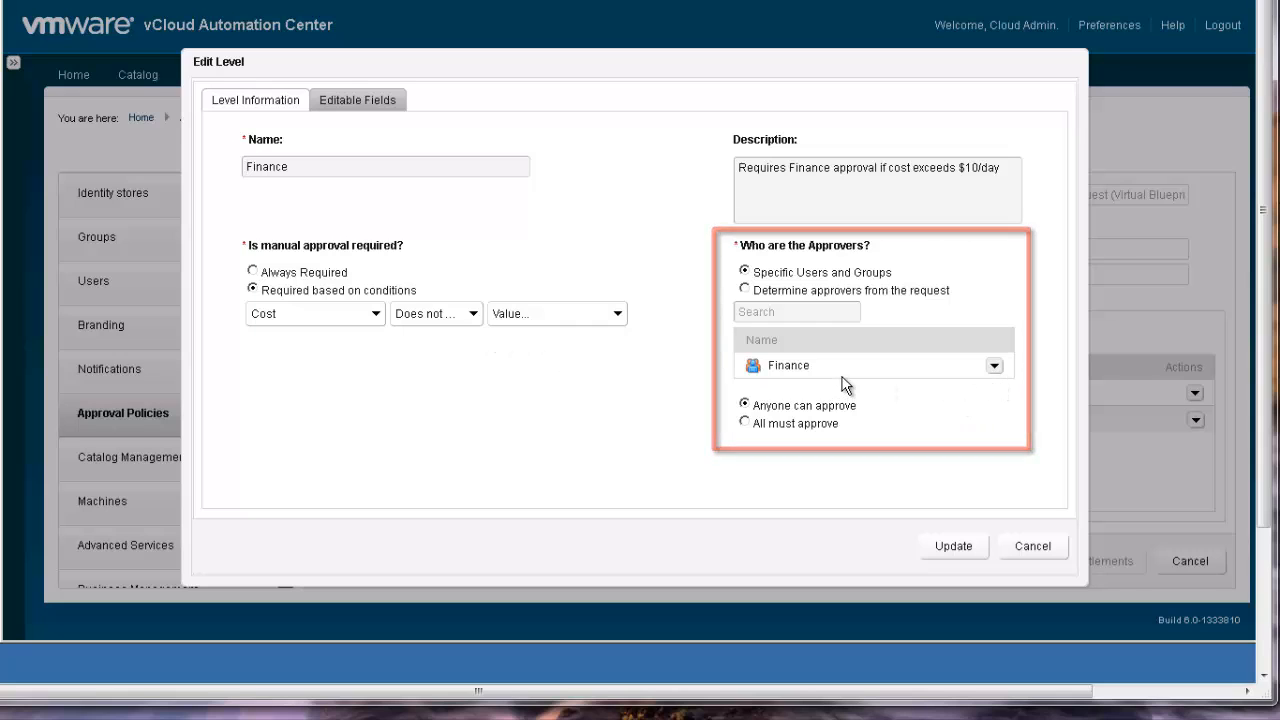
left_click(356, 100)
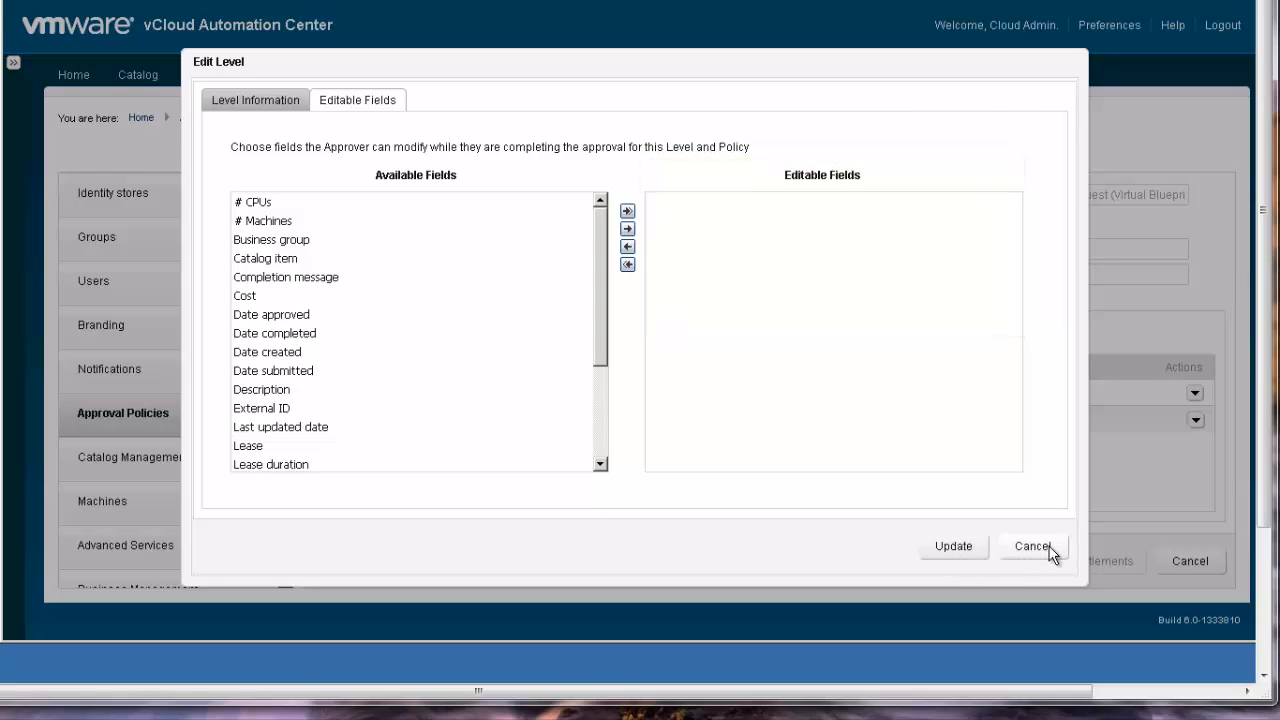
left_click(1036, 546)
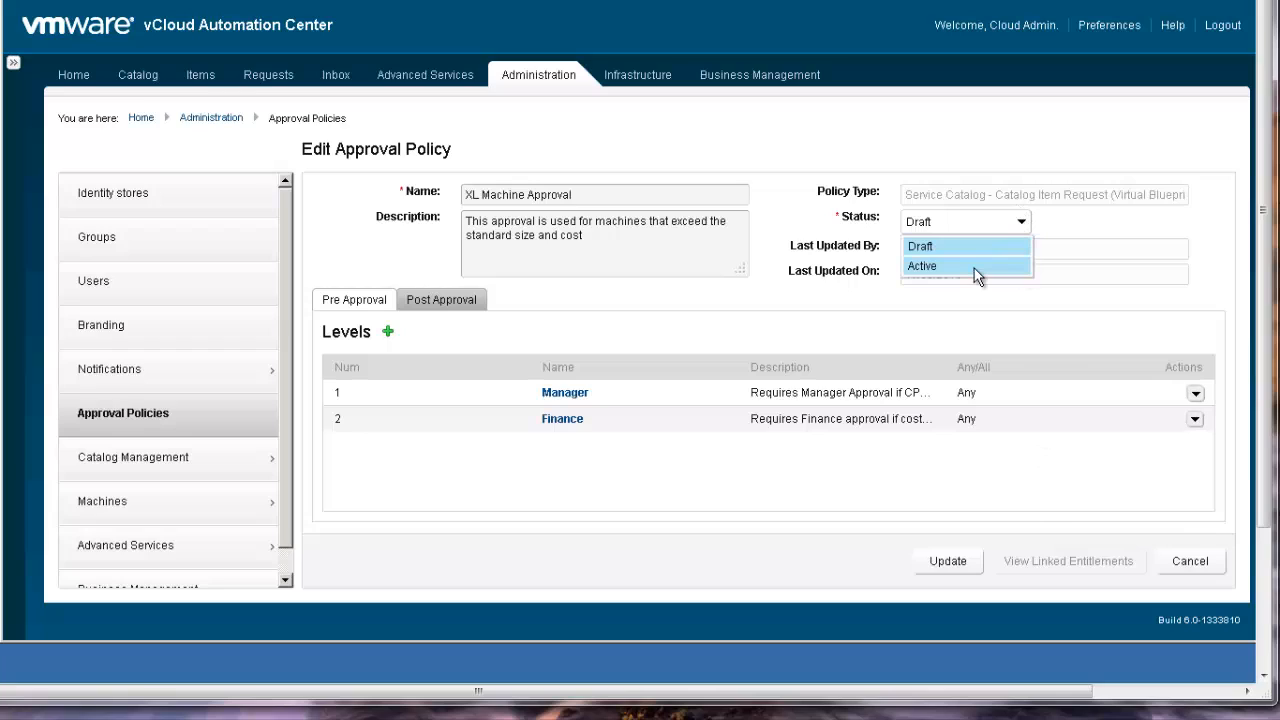
Set the XL Machine Approval policy status to Active and update it
left_click(924, 264)
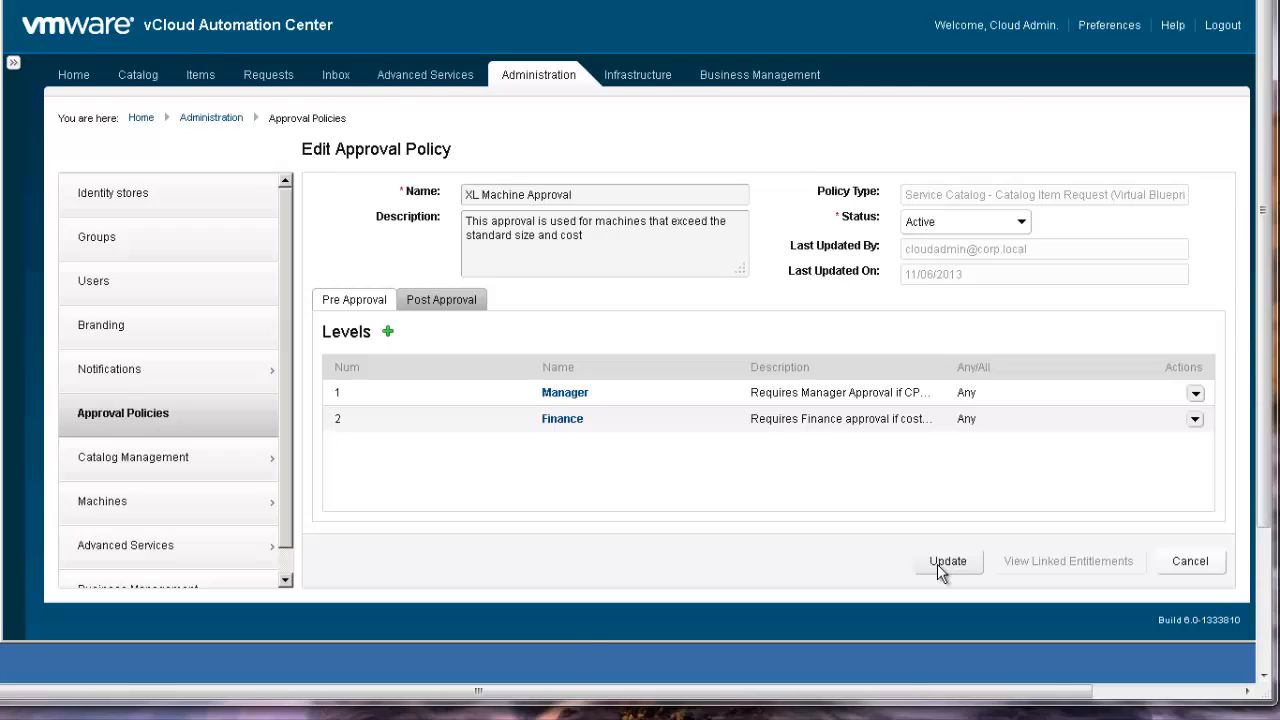
left_click(948, 560)
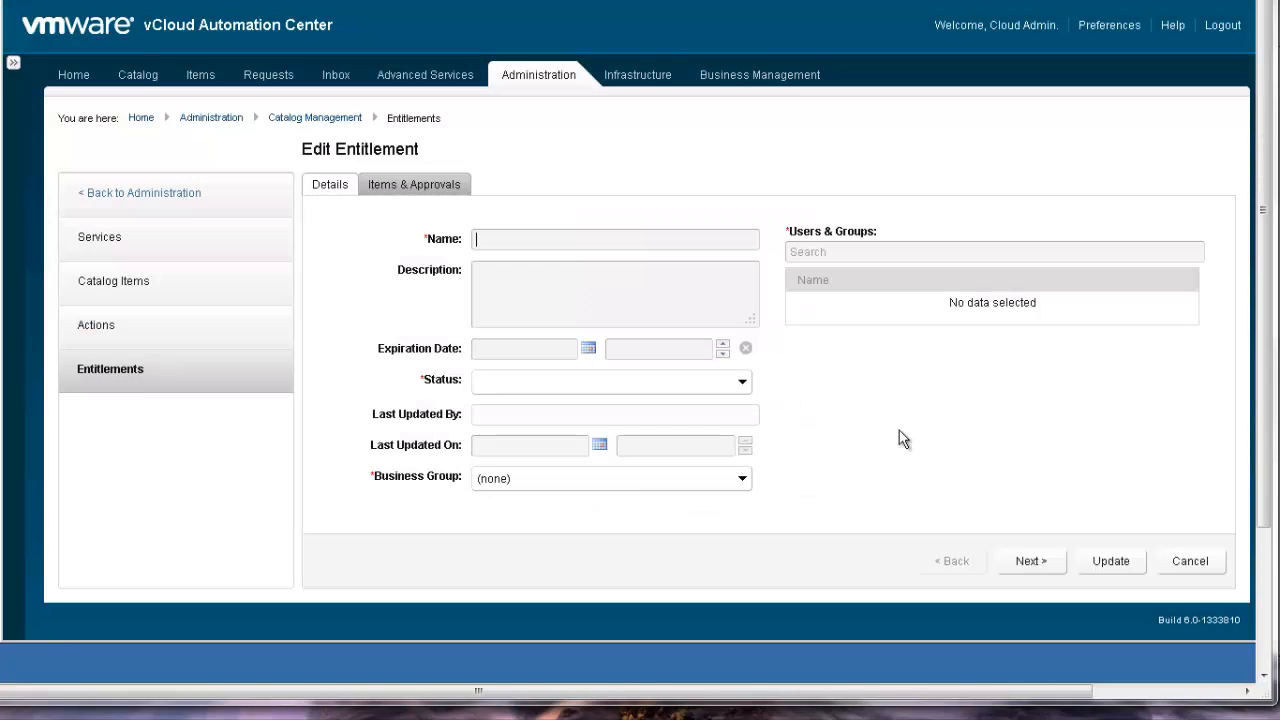
On Items & Approvals, assign XL Machine Approval to the Inventory Manager item and update the entitlement
left_click(412, 184)
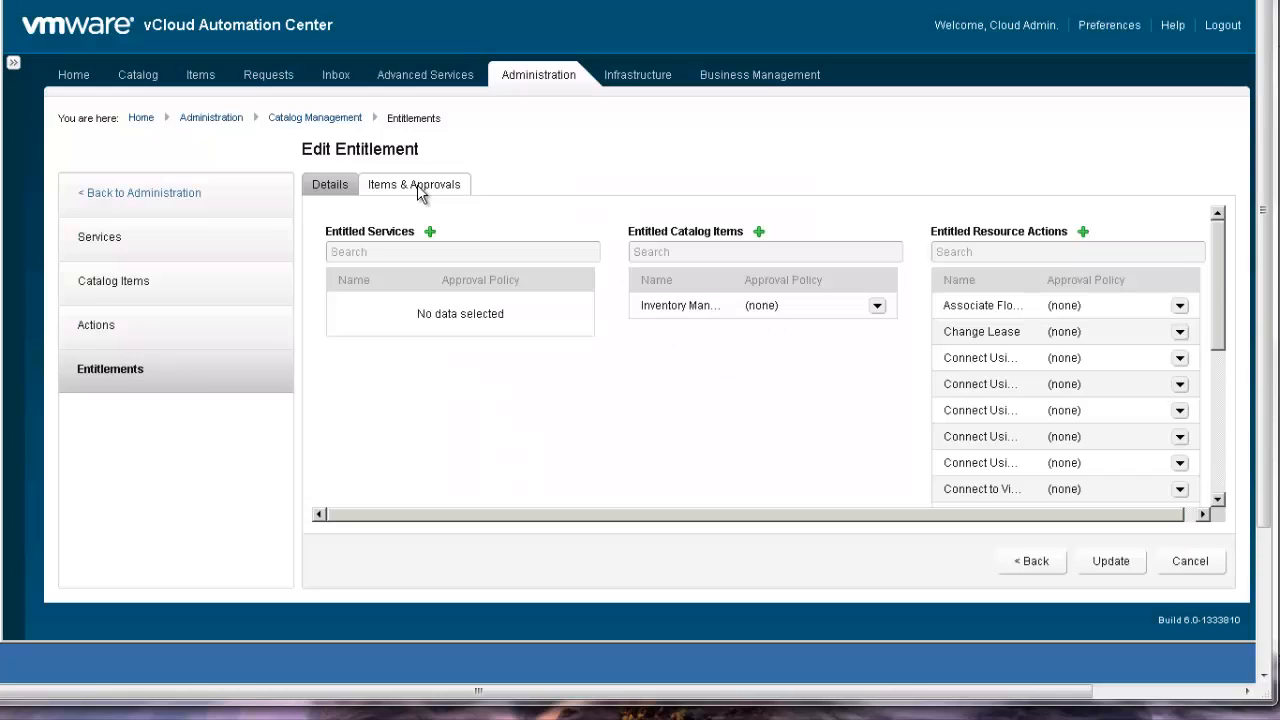
mouse_move(784, 424)
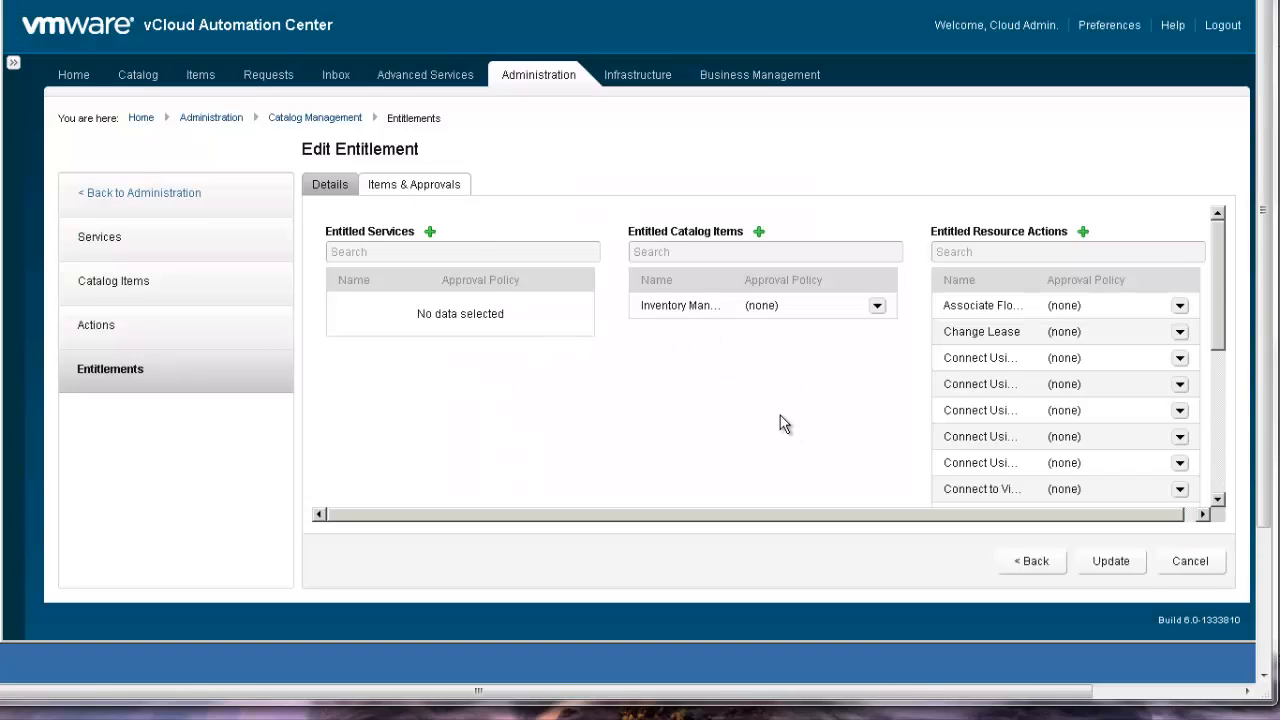
left_click(874, 304)
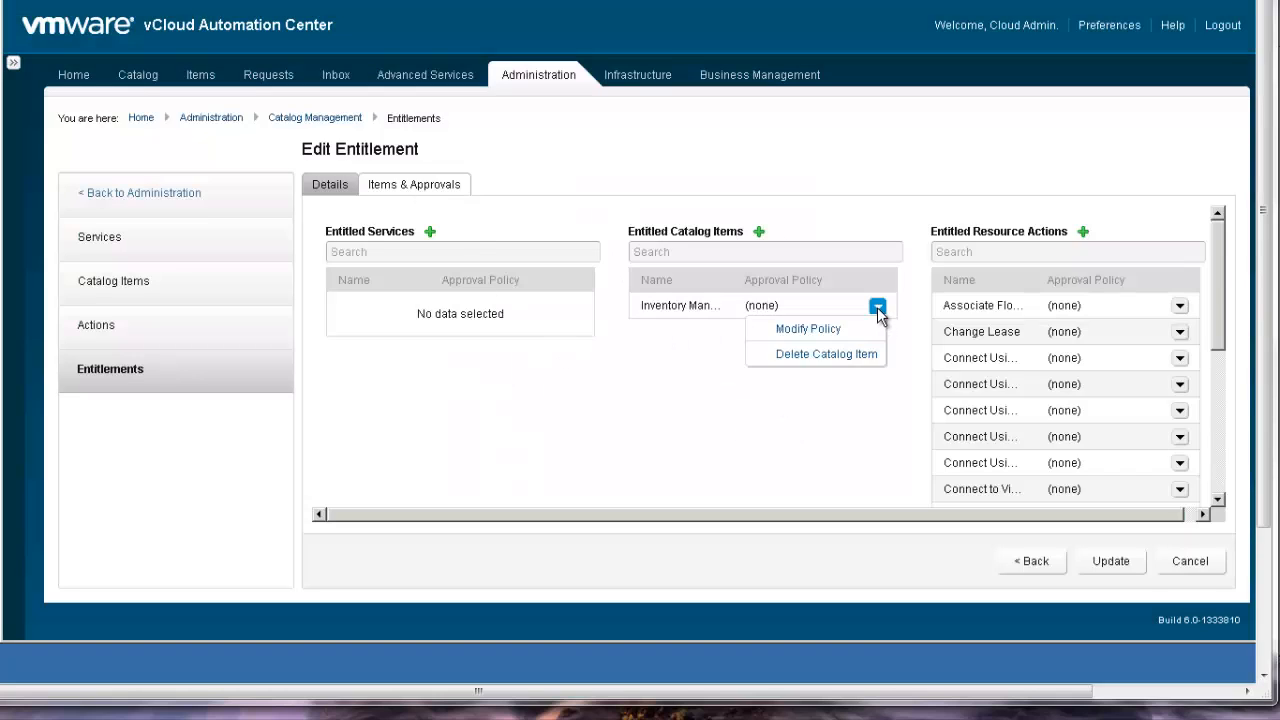
mouse_move(808, 332)
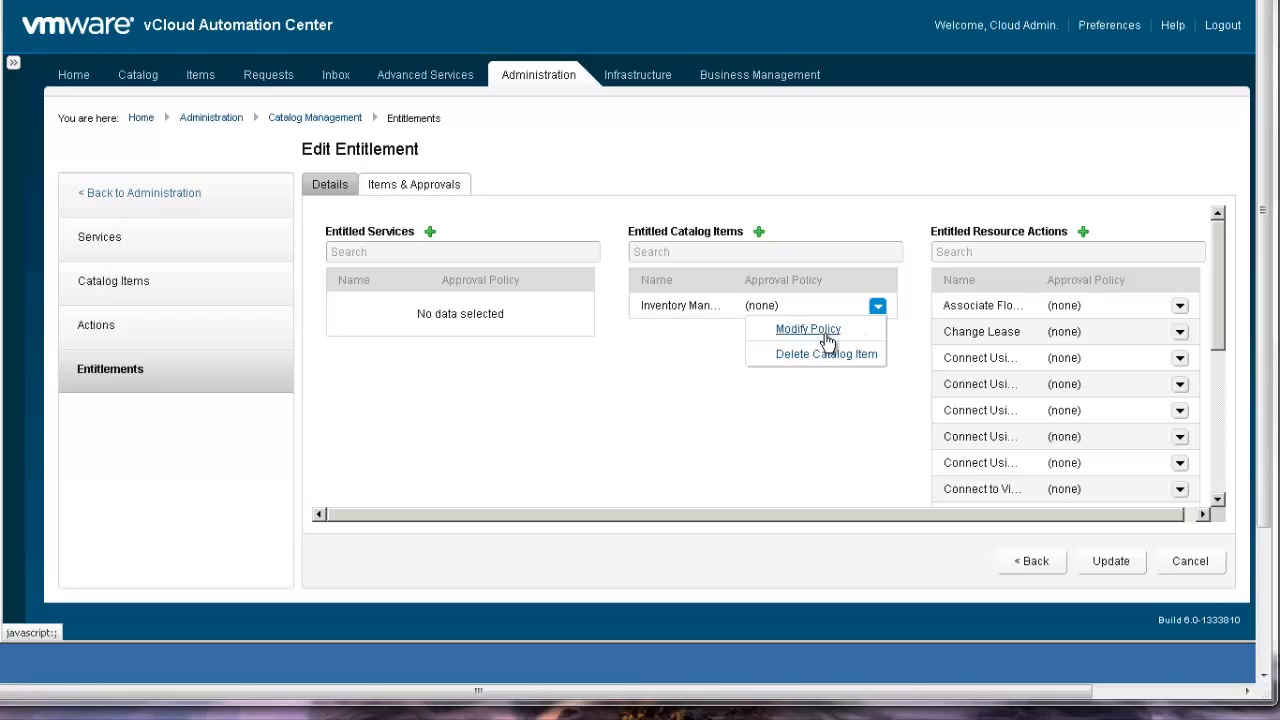
left_click(808, 328)
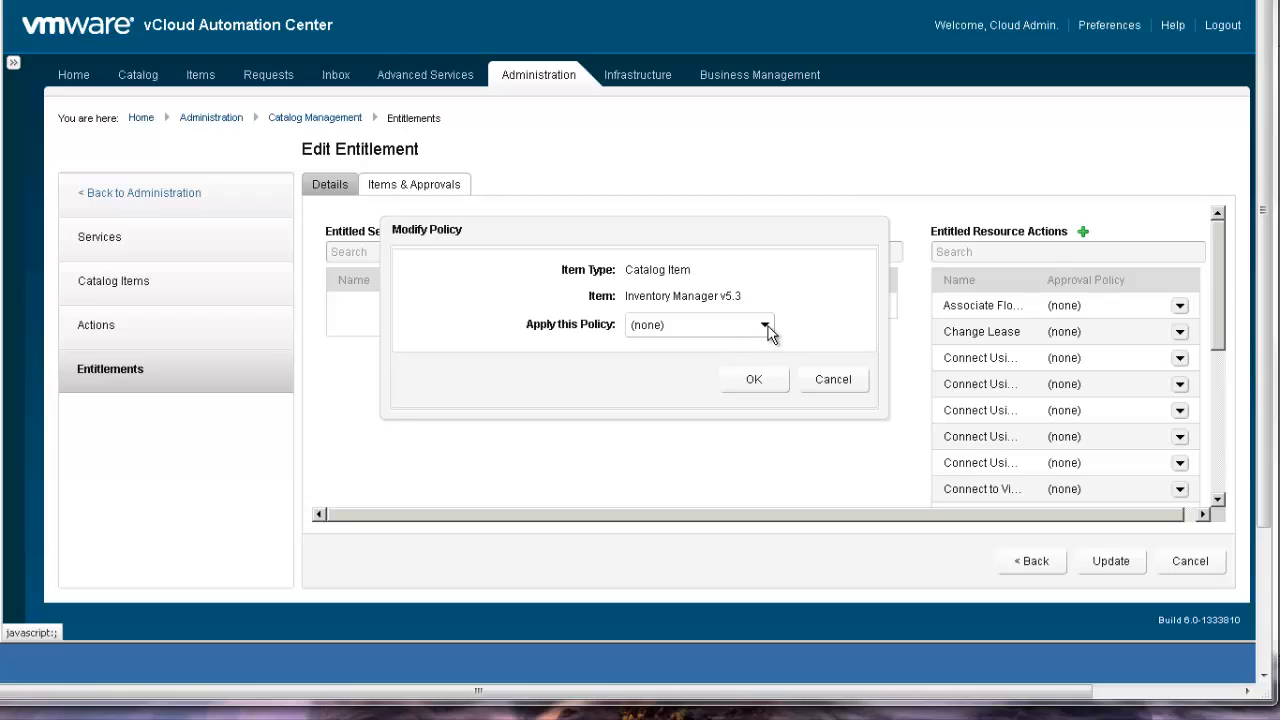
left_click(764, 324)
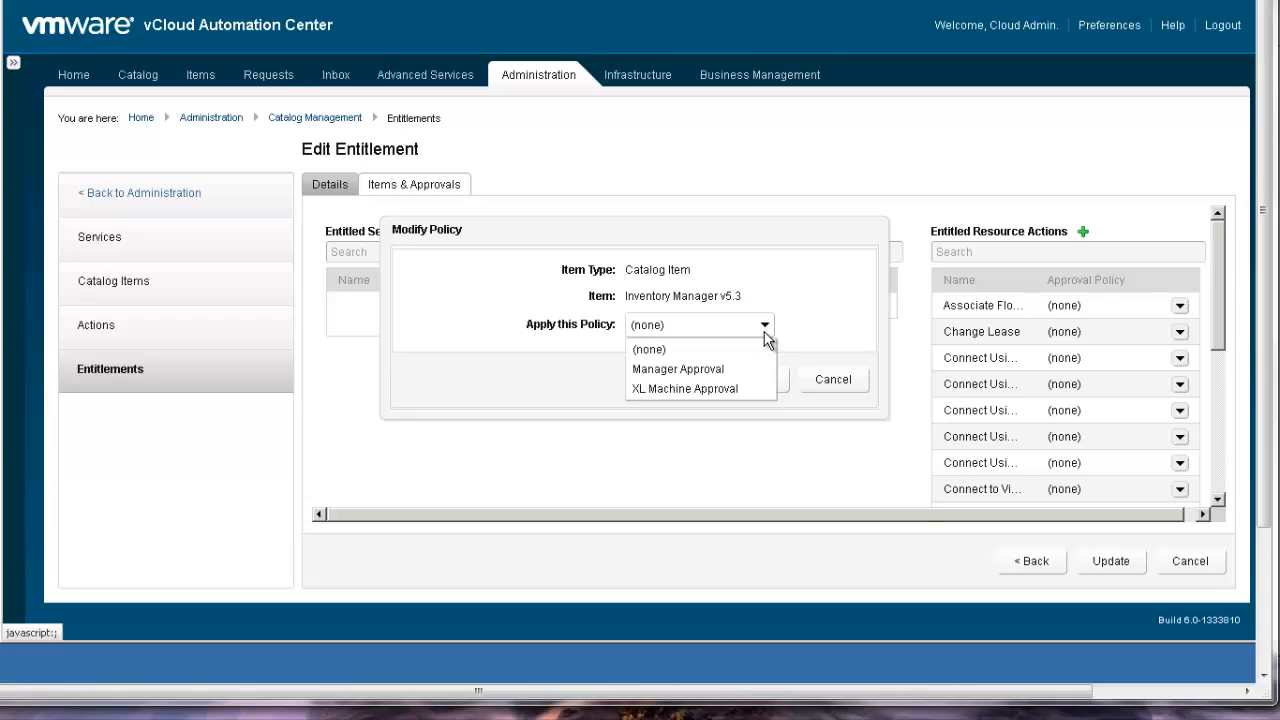
mouse_move(728, 392)
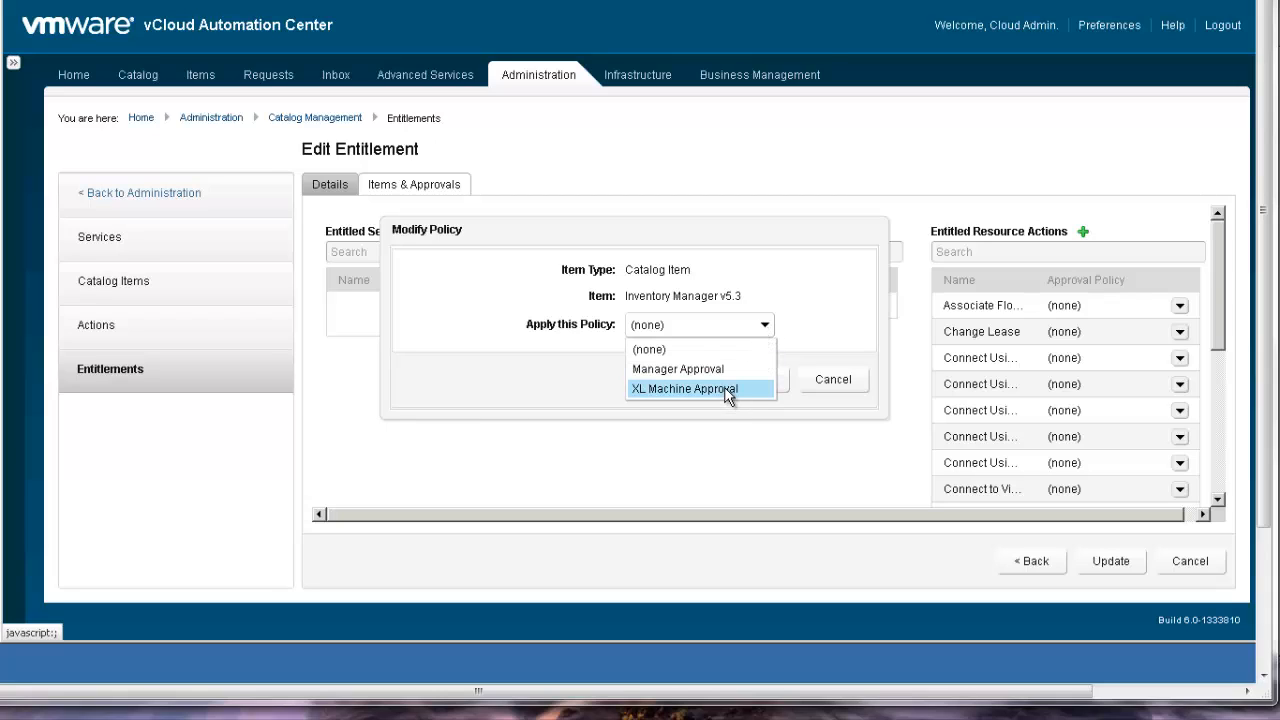
left_click(700, 388)
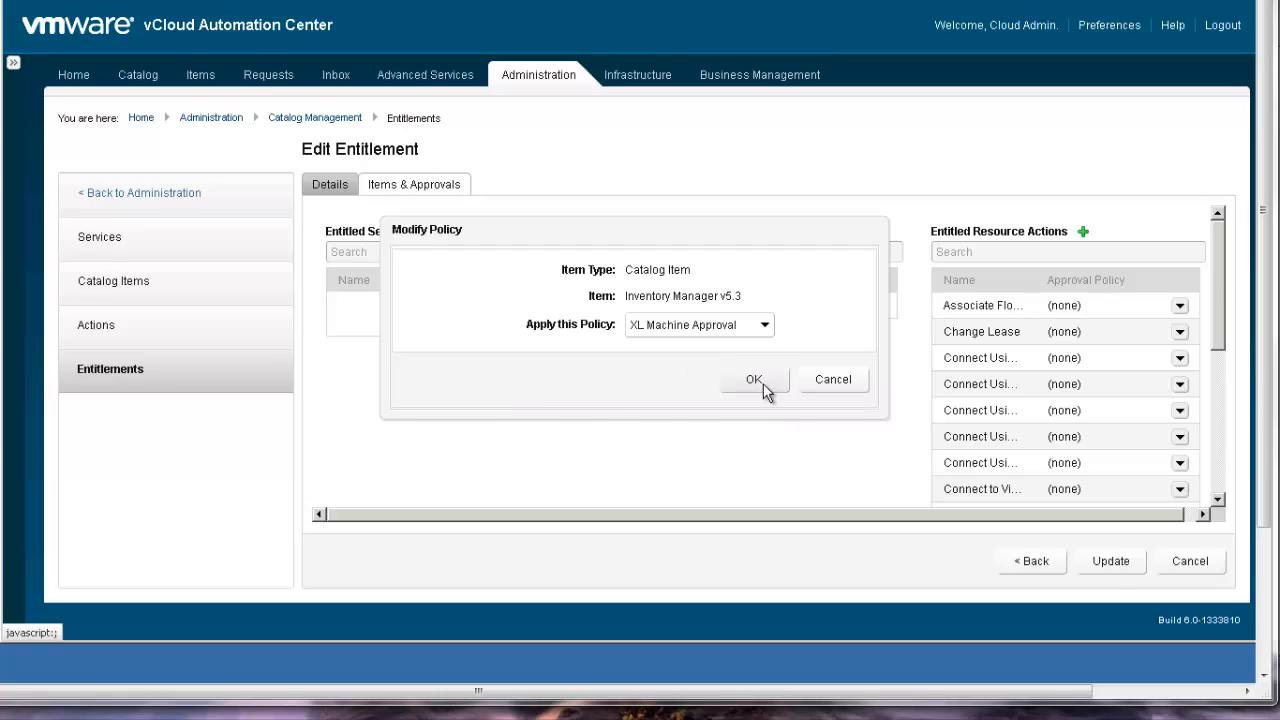
left_click(754, 380)
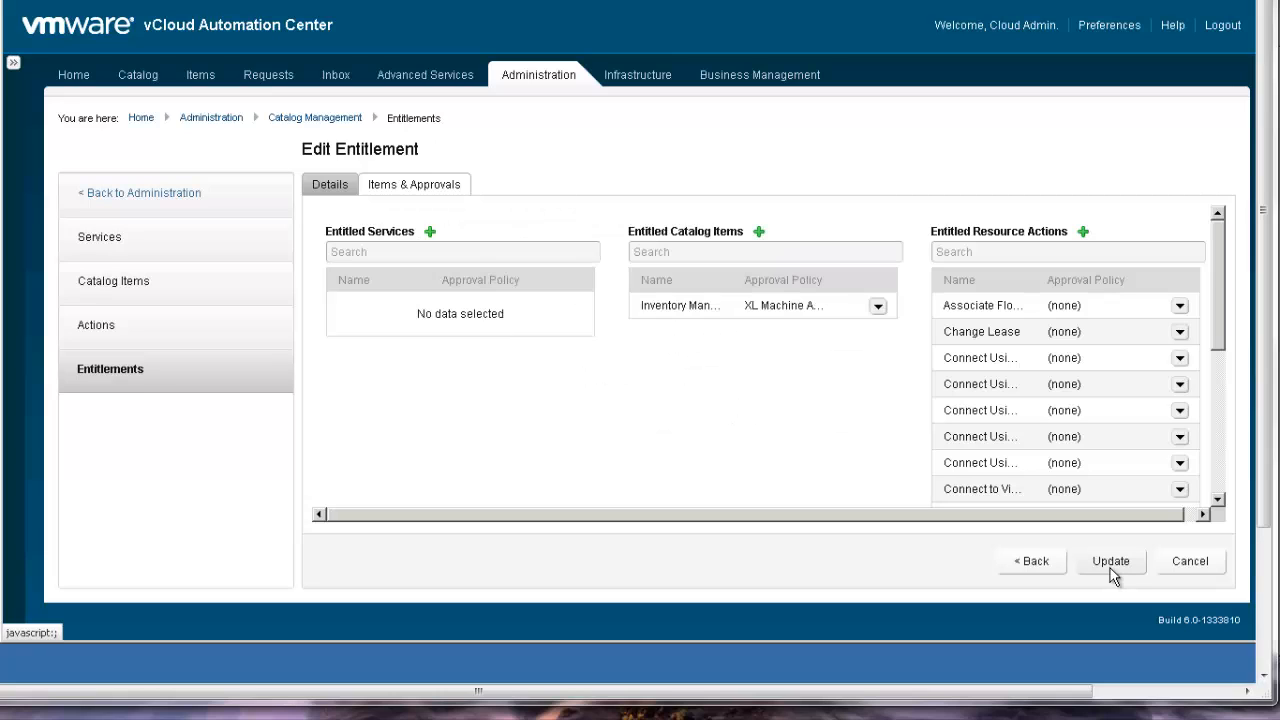
left_click(1116, 560)
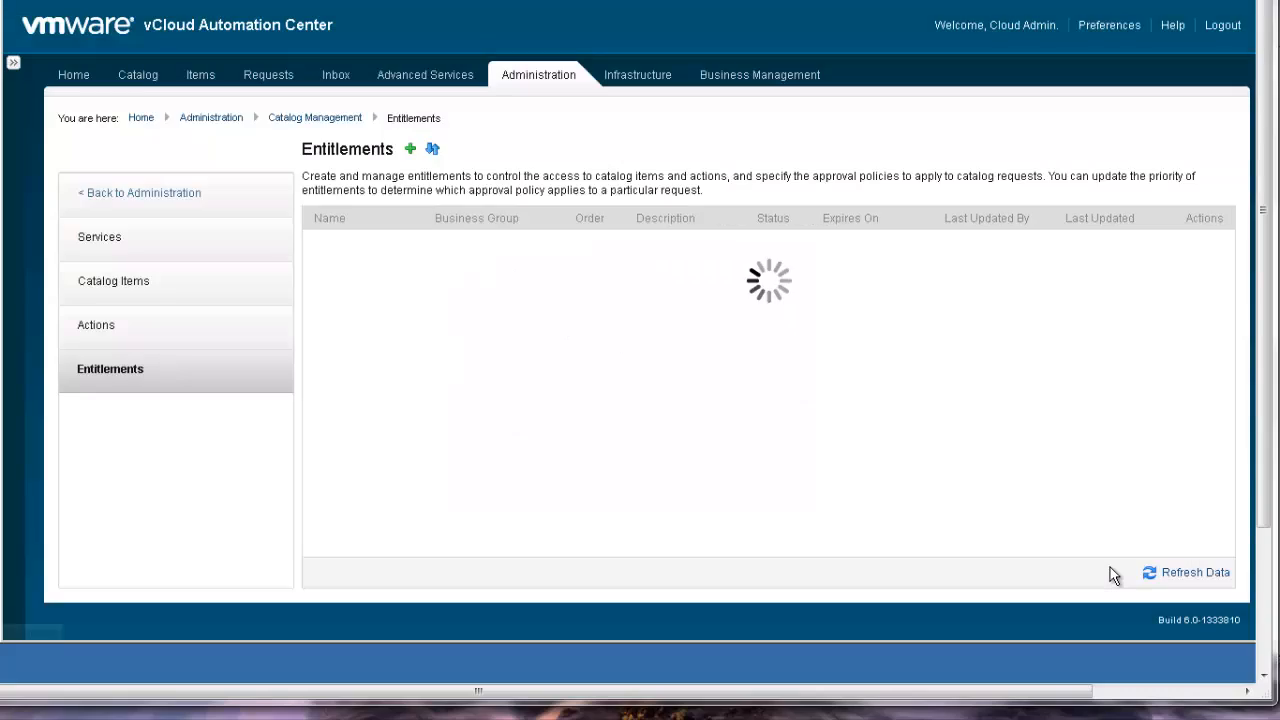